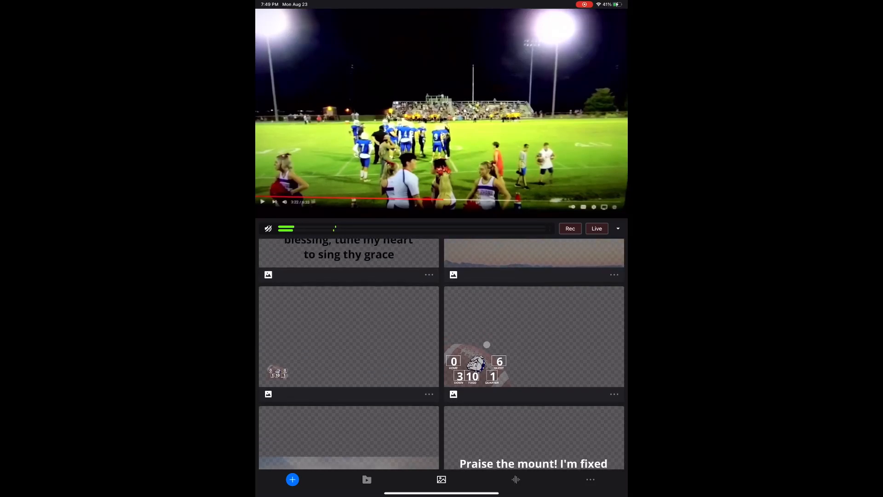
- Leave the Mevo camera switcher and return to the iPad home screen
click(534, 337)
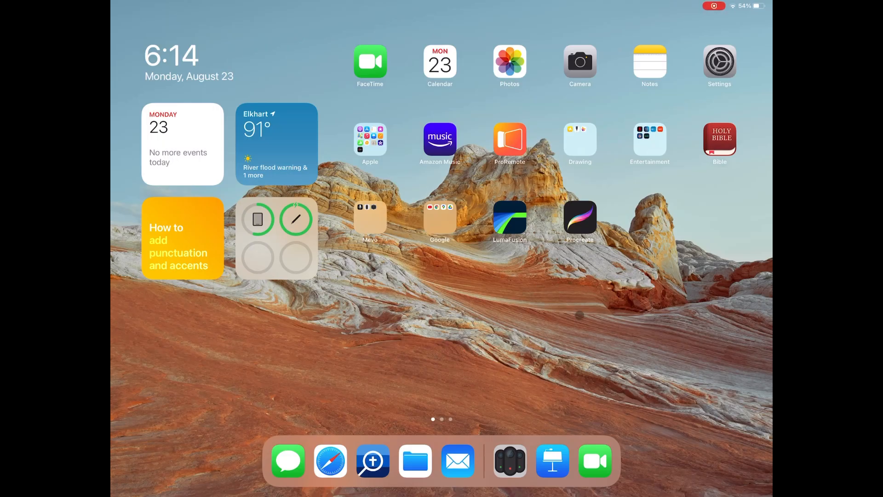
- Launch Keynote and create a new presentation from the Black theme
click(551, 460)
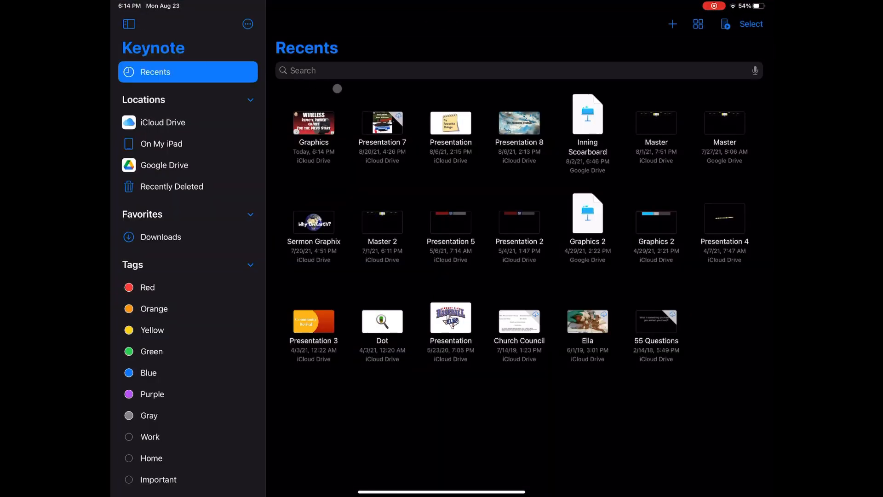
click(672, 24)
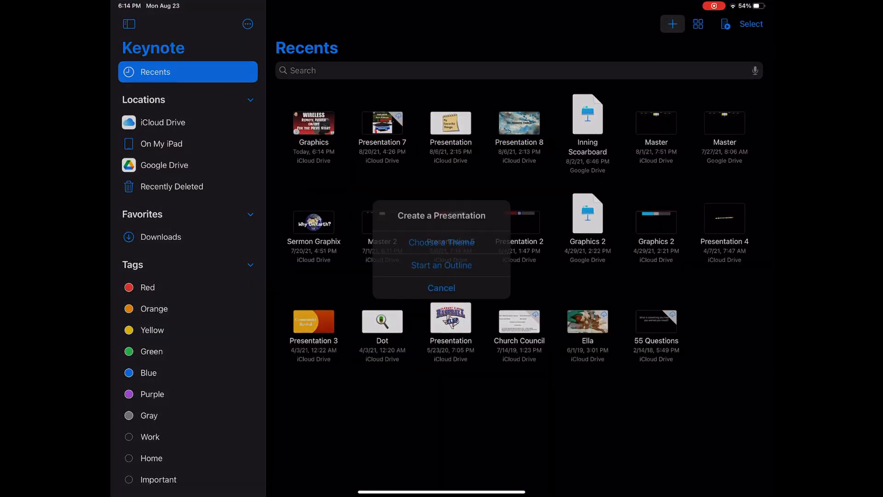
click(442, 242)
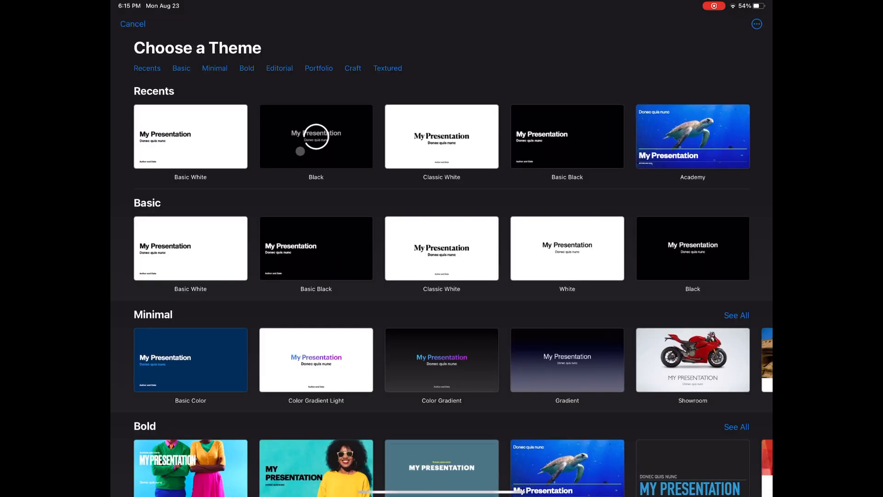
click(316, 137)
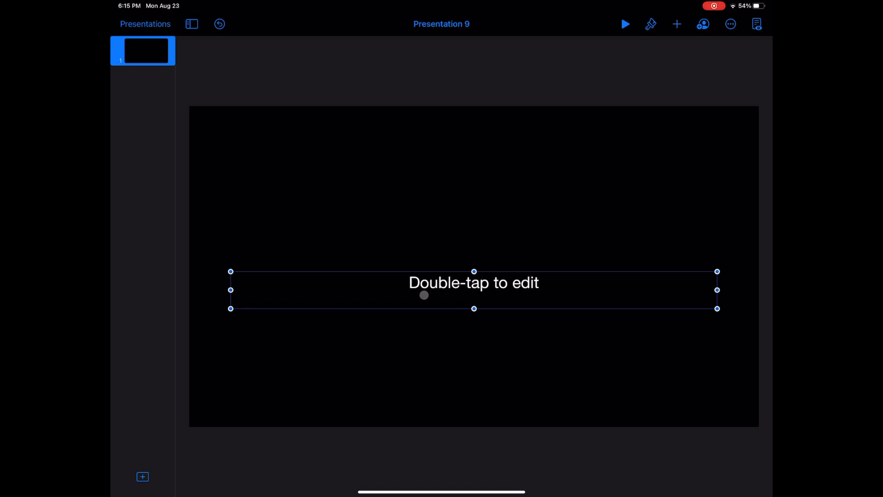
- Set the slide background to No Fill with the title and body placeholders off
click(650, 24)
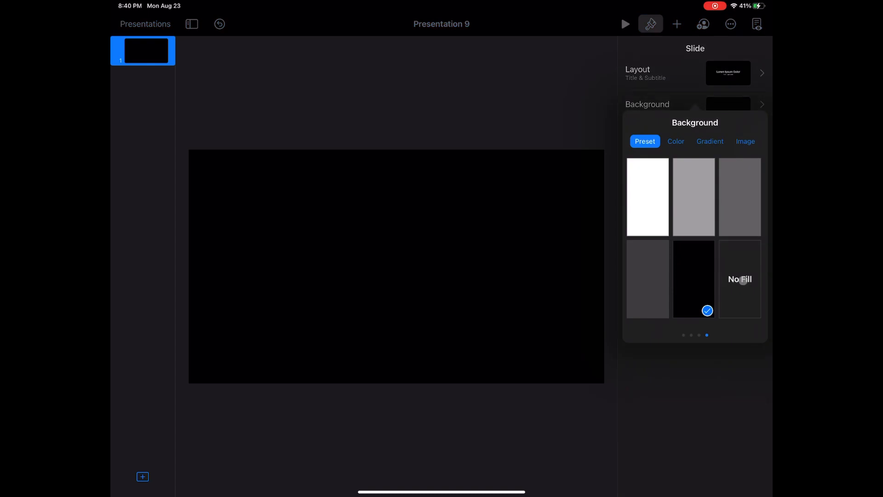
click(740, 278)
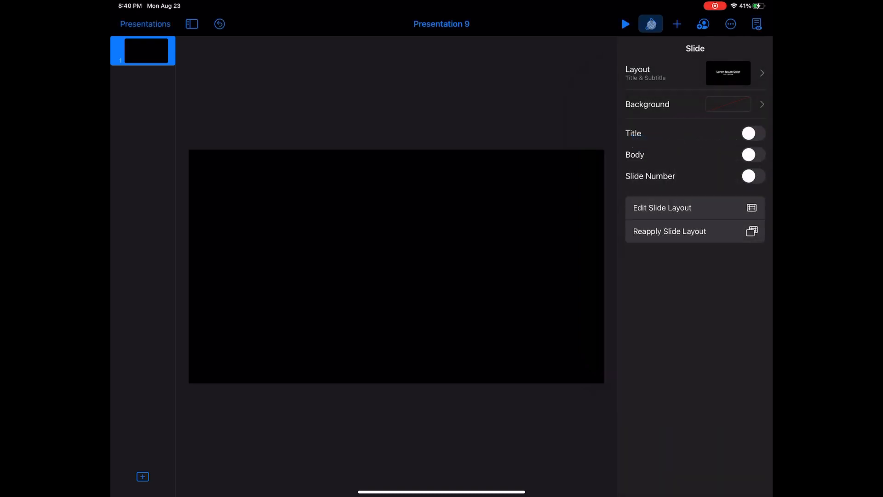
click(676, 24)
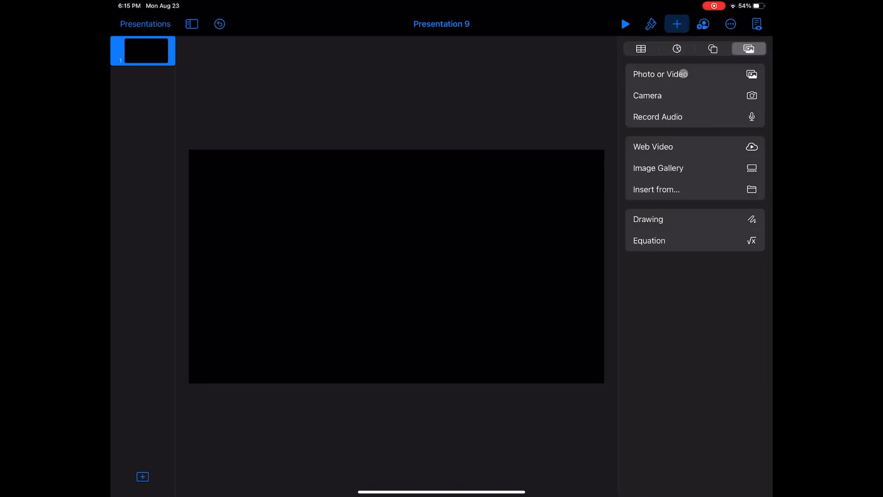
- Scroll through the photo library picker looking for a background image
click(661, 73)
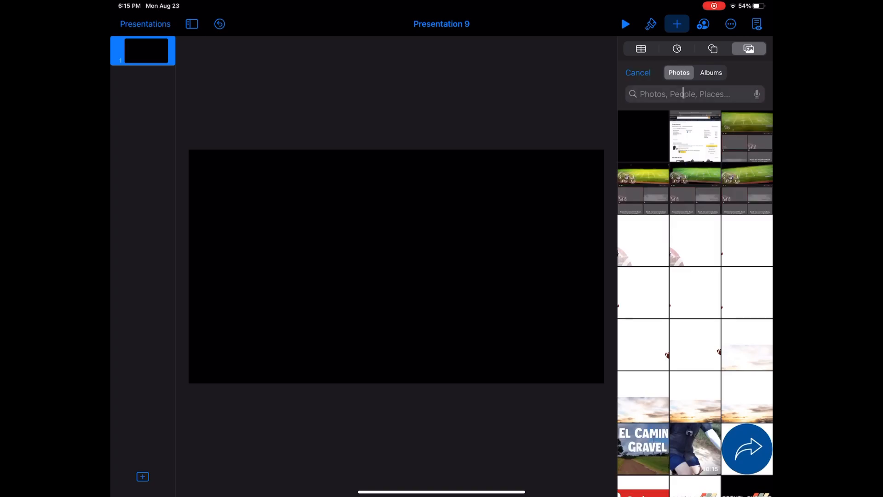
scroll(down, 3)
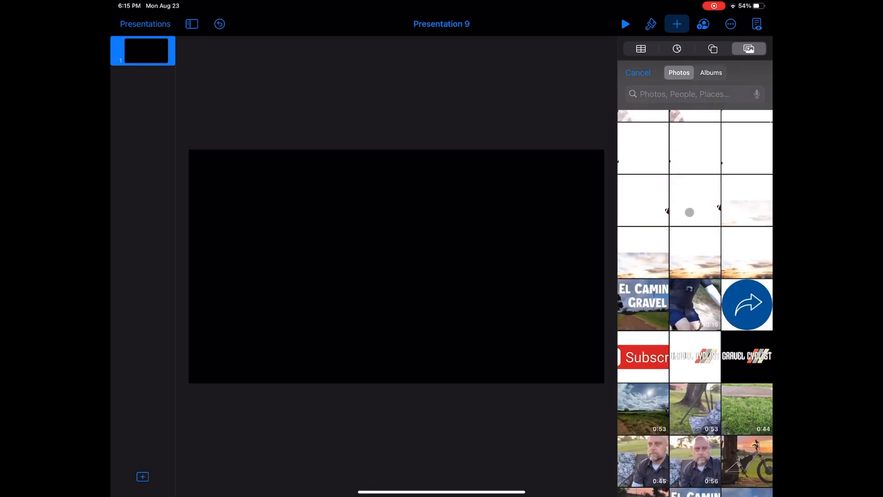
scroll(down, 3)
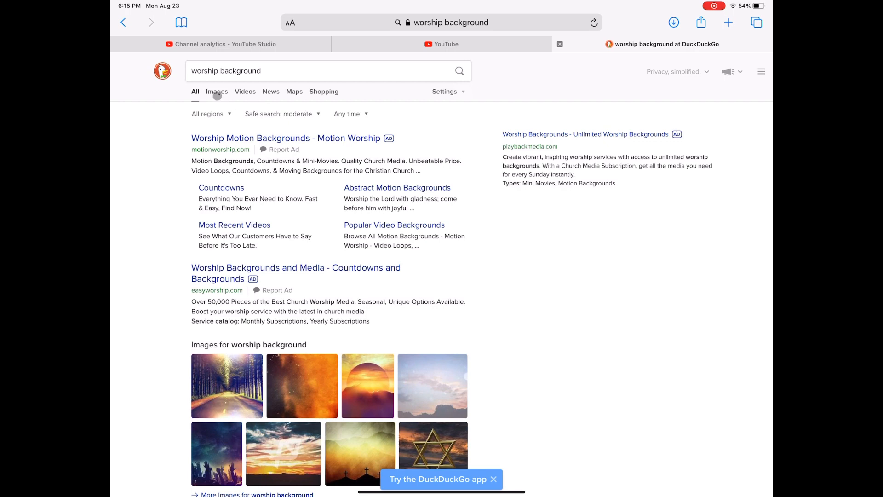
- Filter to public-domain image results and save the sunset-over-mountains image to Photos
click(216, 91)
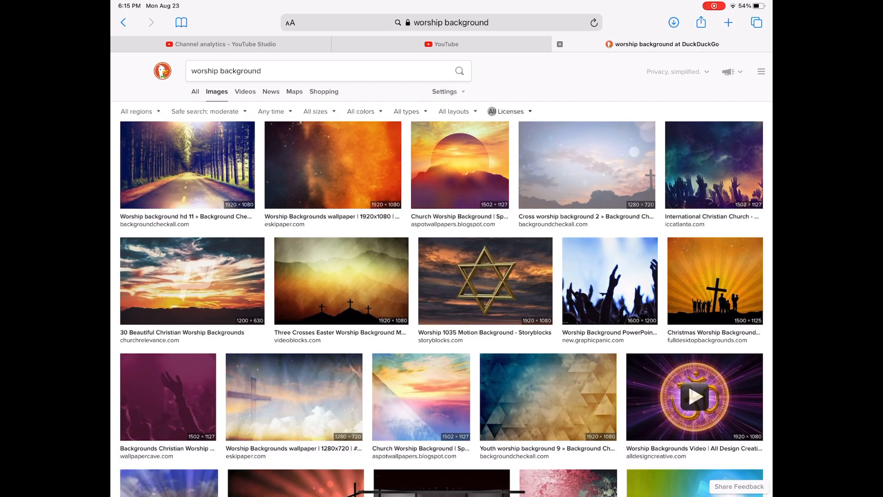
click(509, 112)
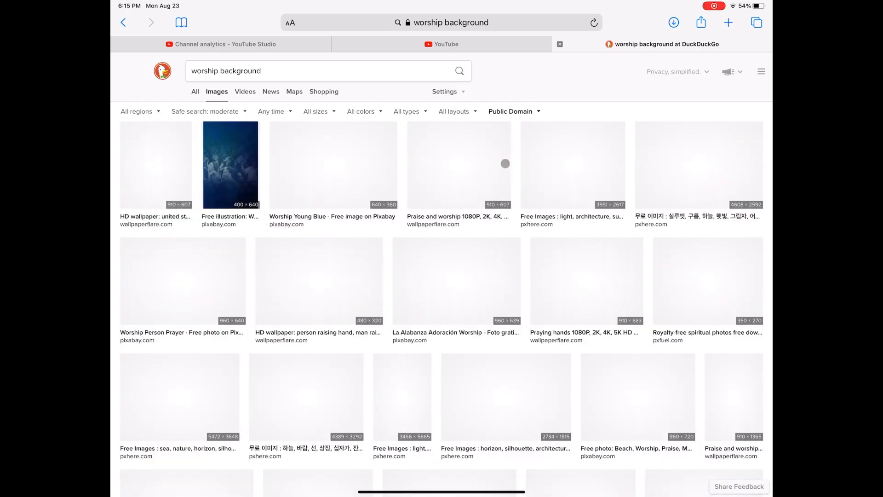
click(704, 104)
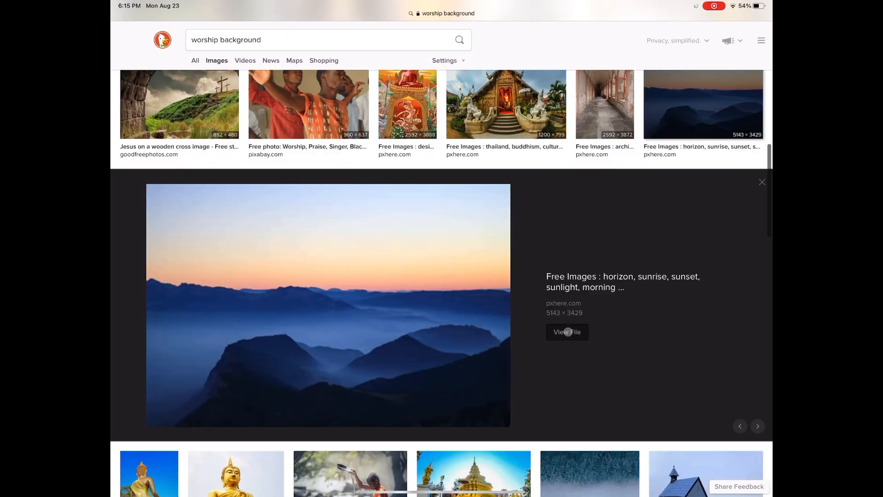
click(566, 333)
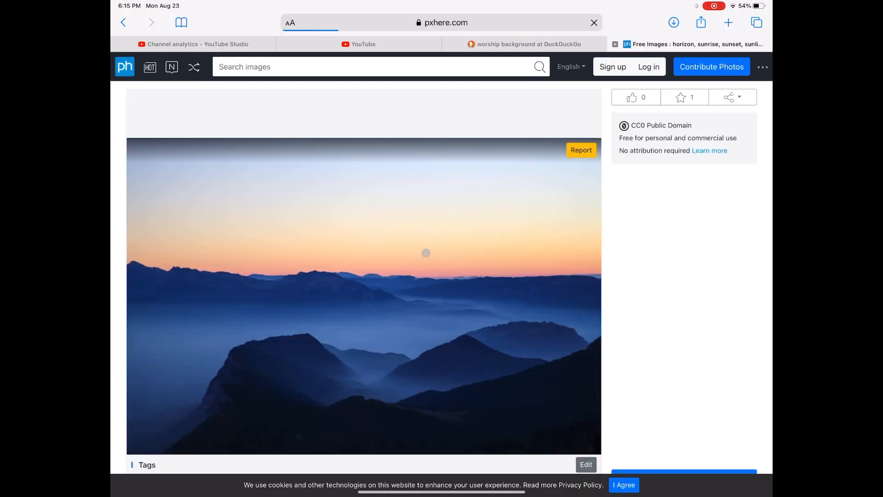
right_click(427, 253)
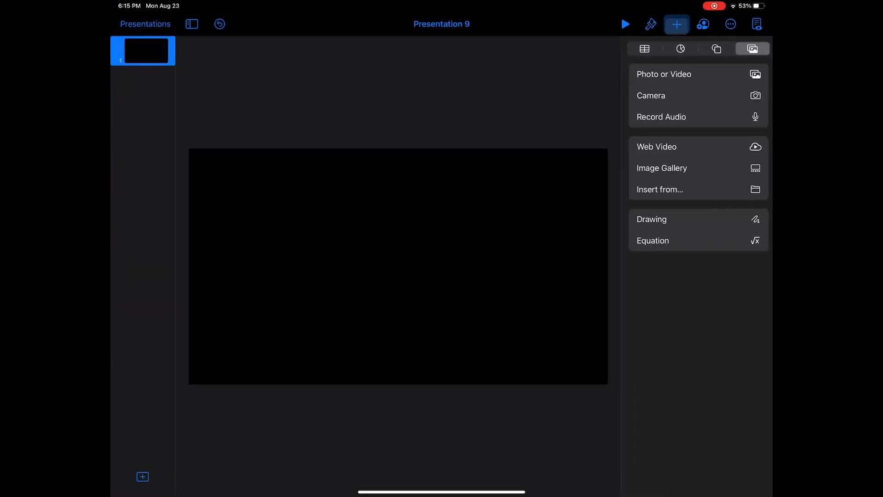
- Insert the saved sunset photo and crop its mask to the sky and horizon band
click(664, 74)
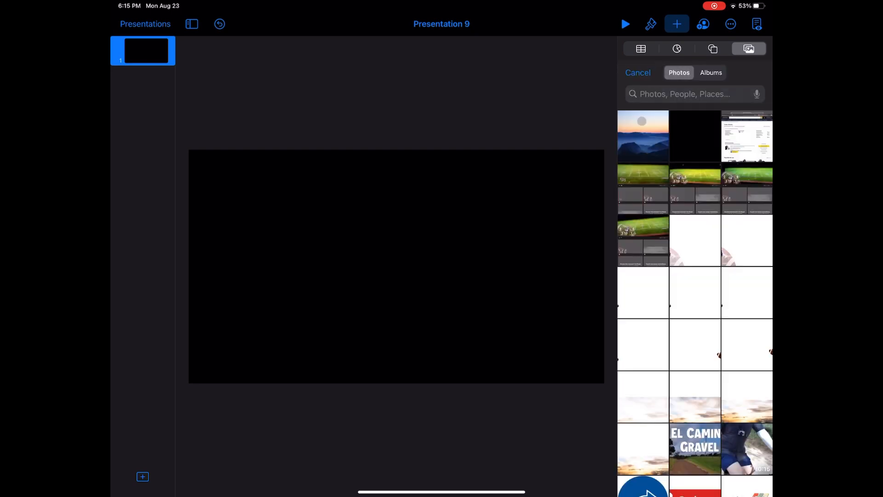
click(643, 137)
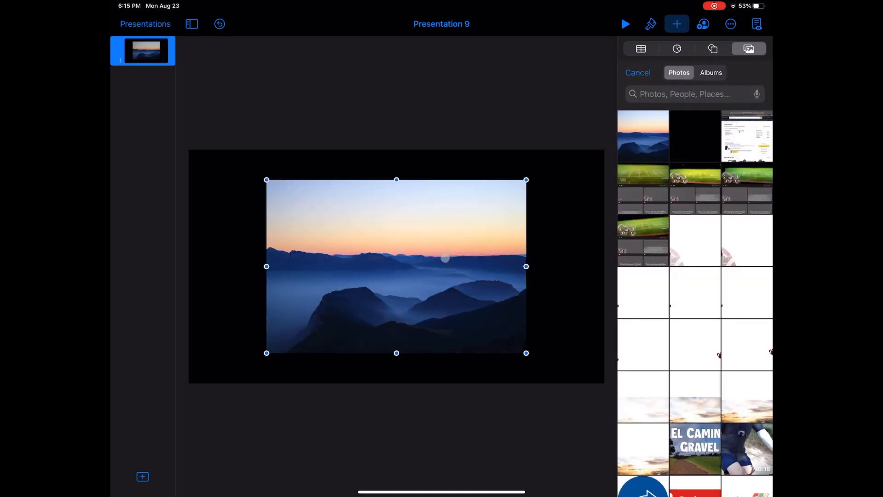
double_click(396, 266)
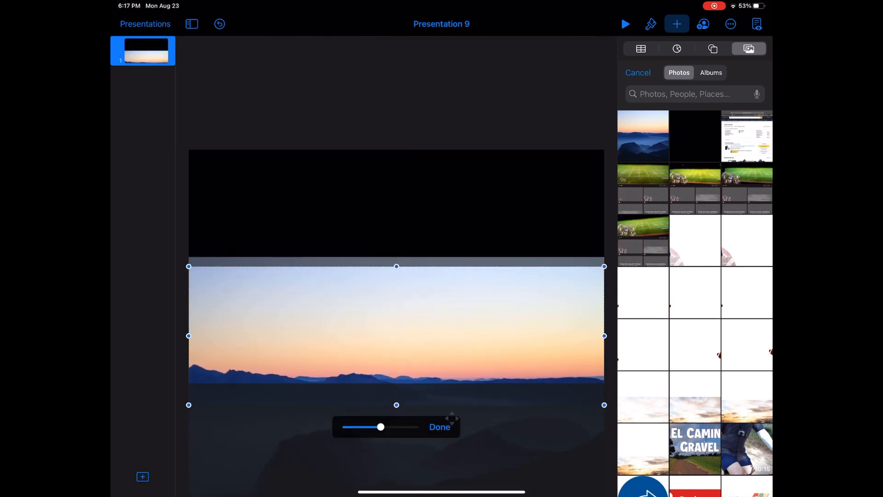
click(440, 427)
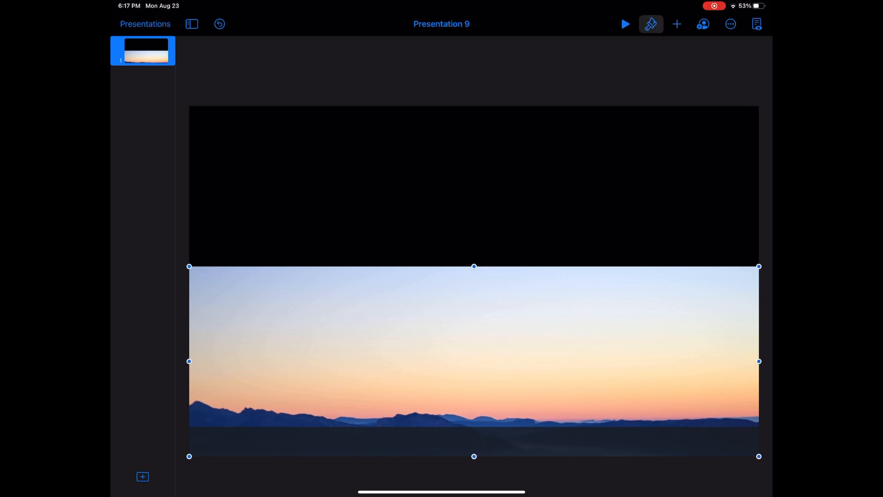
- Lower the sunset image's opacity to 25% in its Style settings
click(650, 24)
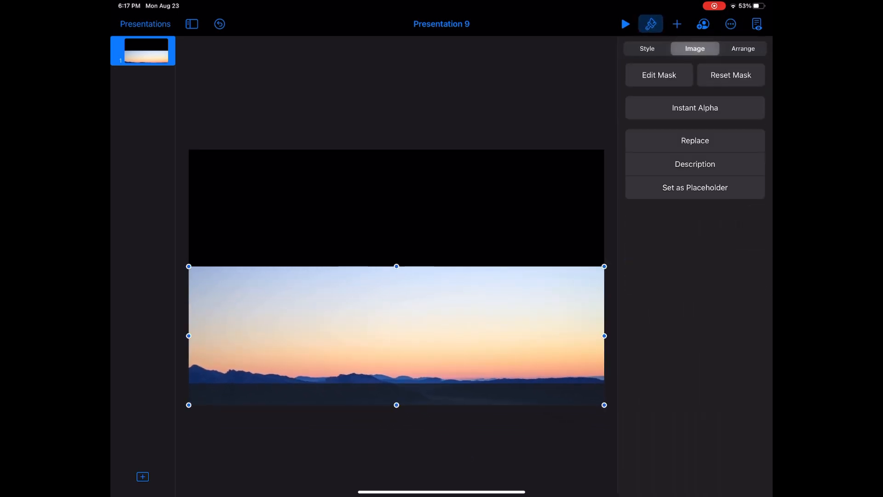
click(647, 48)
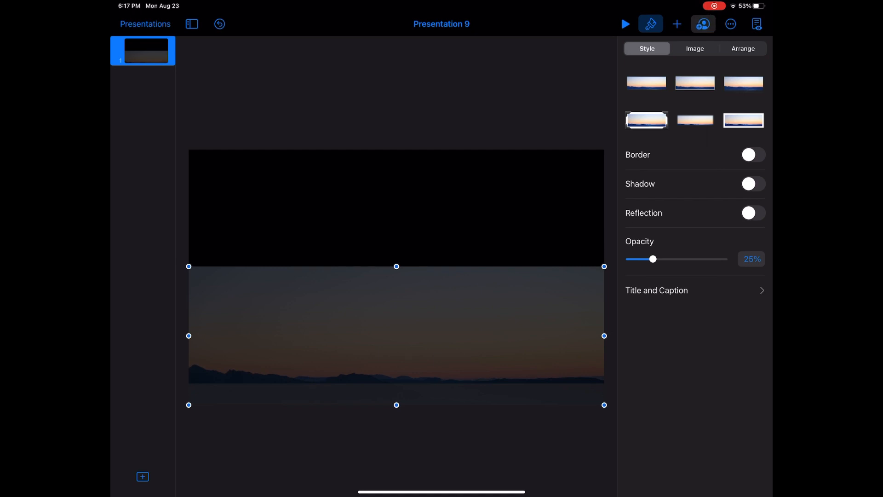
- Export the slide as a PNG image with transparent backgrounds enabled
click(730, 24)
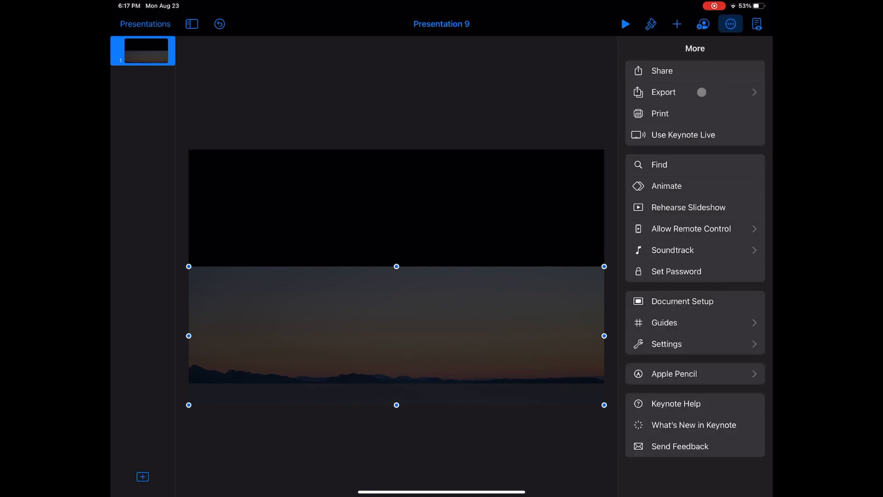
click(663, 92)
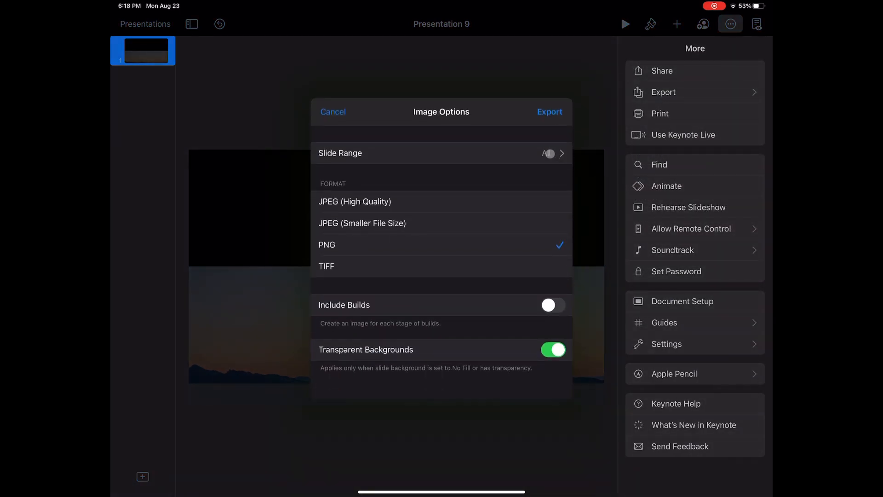
click(441, 153)
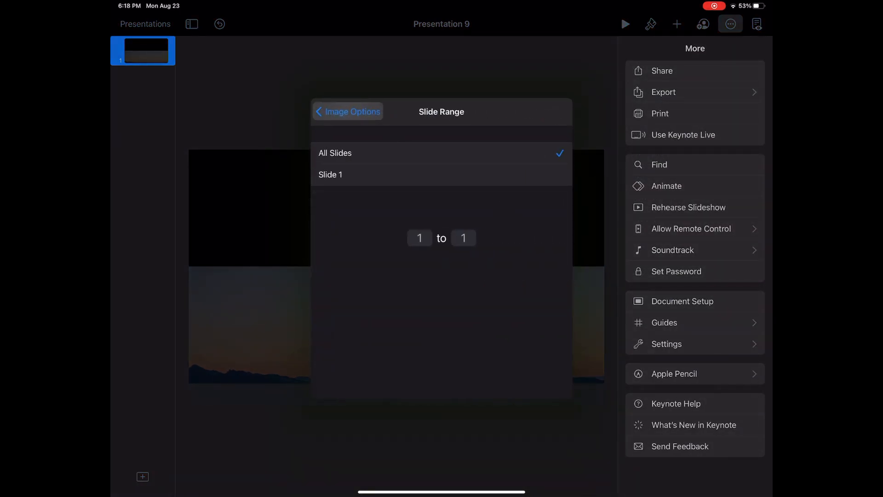
click(348, 111)
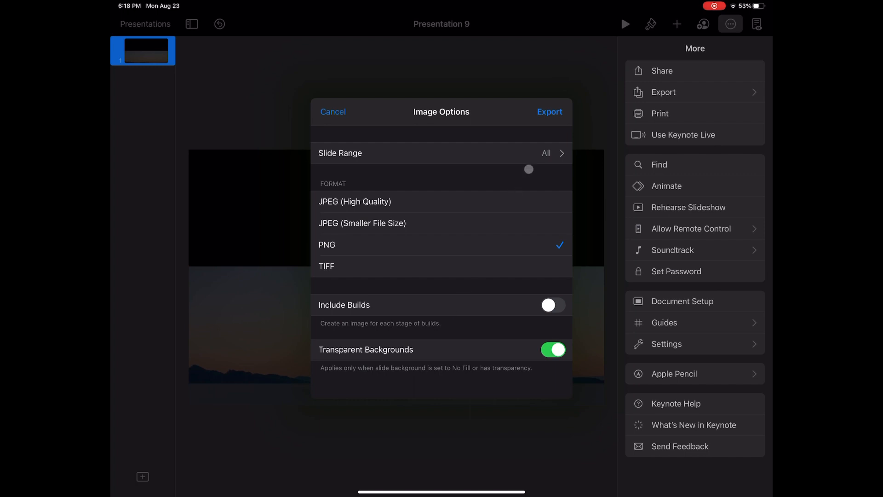
click(549, 112)
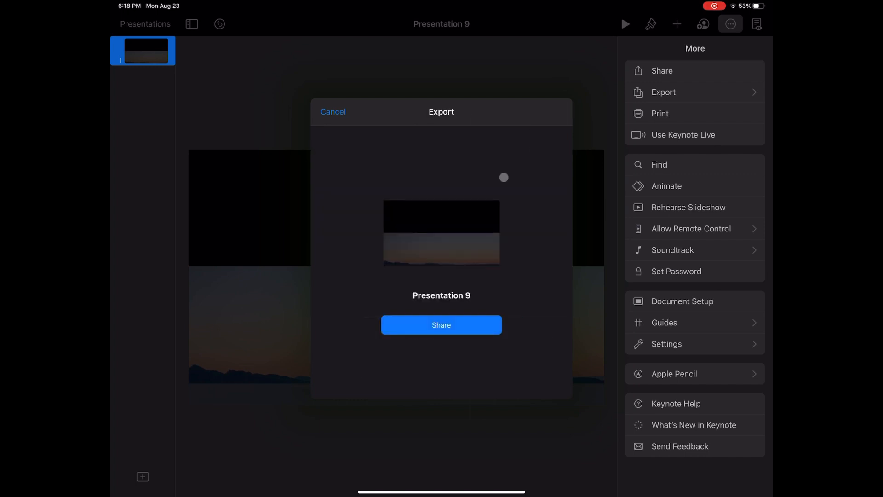
- Save the exported PNG to the photo library via Share
click(441, 325)
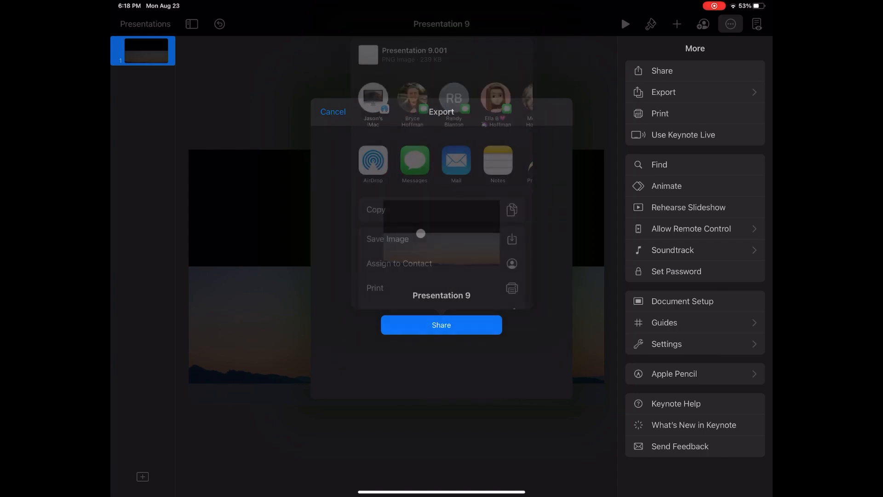
click(333, 111)
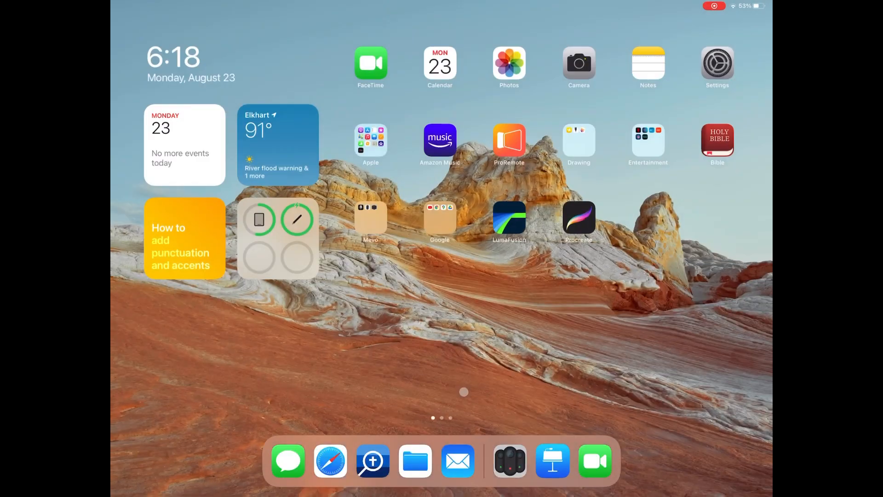
- Return to Mevo, skip camera connection, and set the sunset-mountain image as the overlay's background
click(370, 220)
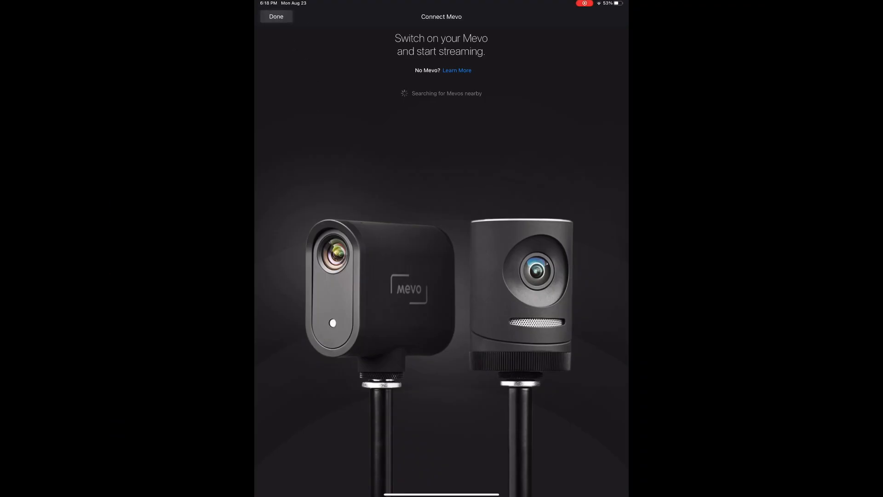
click(276, 17)
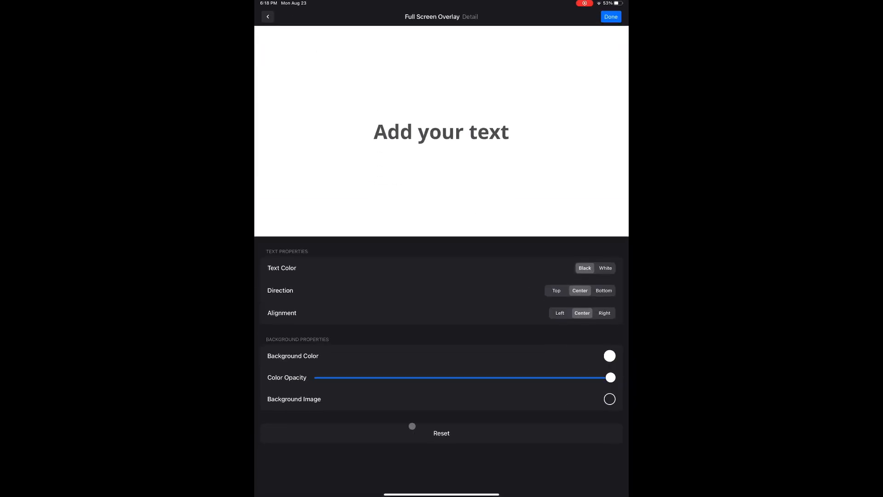
click(610, 399)
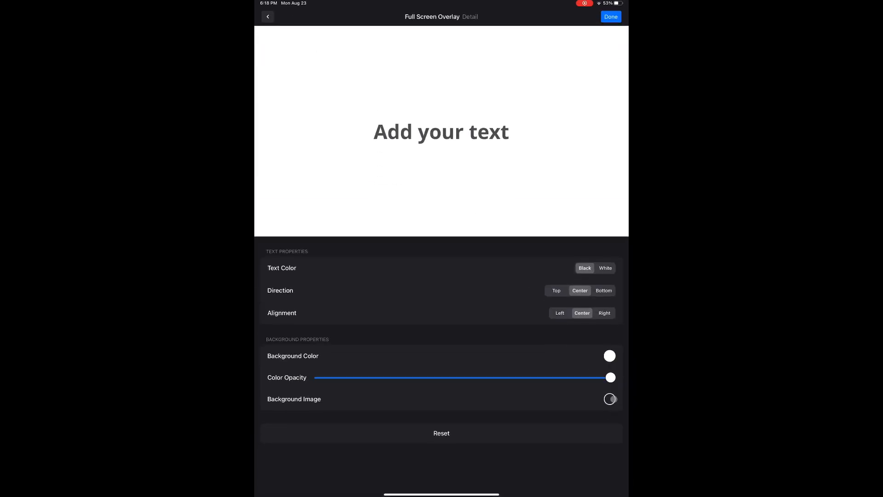
click(609, 398)
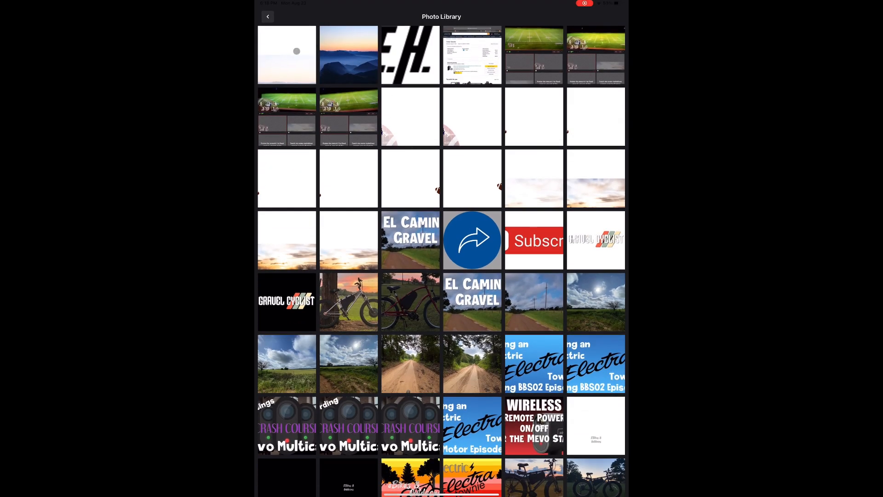
click(267, 16)
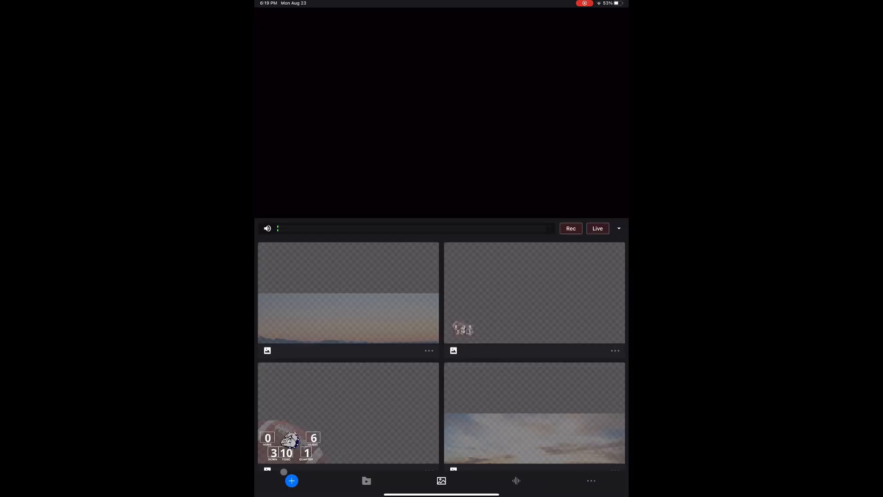
- Create a second Full Screen Overlay graphic with its text direction set to Bottom
click(441, 481)
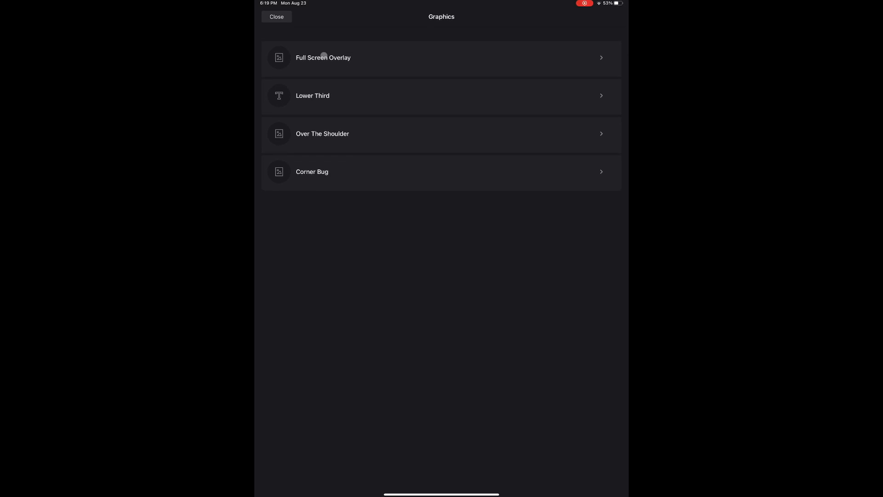
click(322, 57)
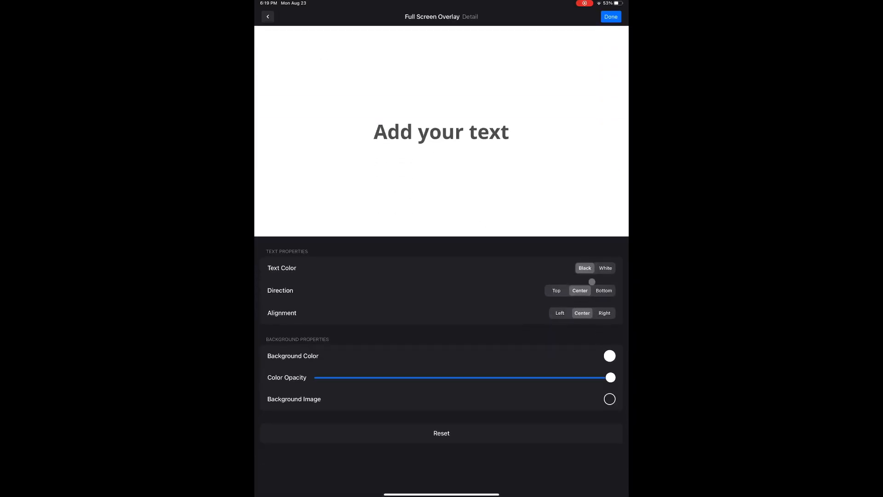
click(603, 290)
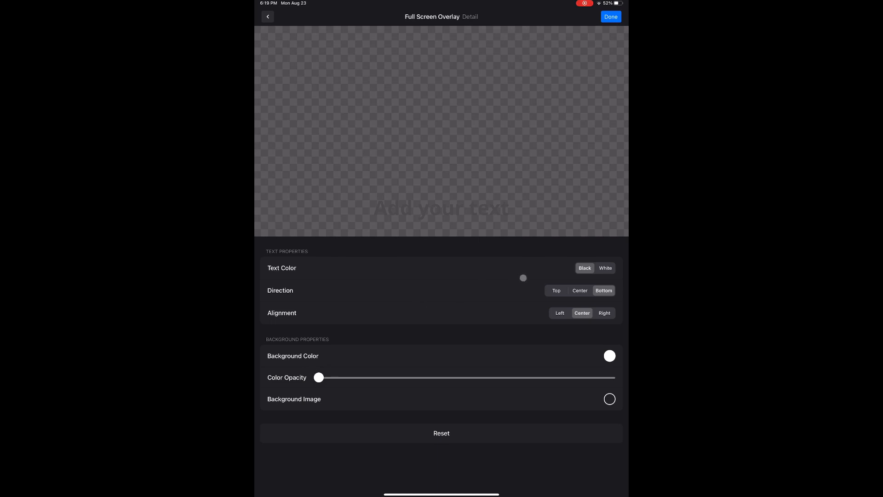
- Enter the overlay text 'Come thou fount of every blessing / Tune my heart to sing thy grace'
click(440, 209)
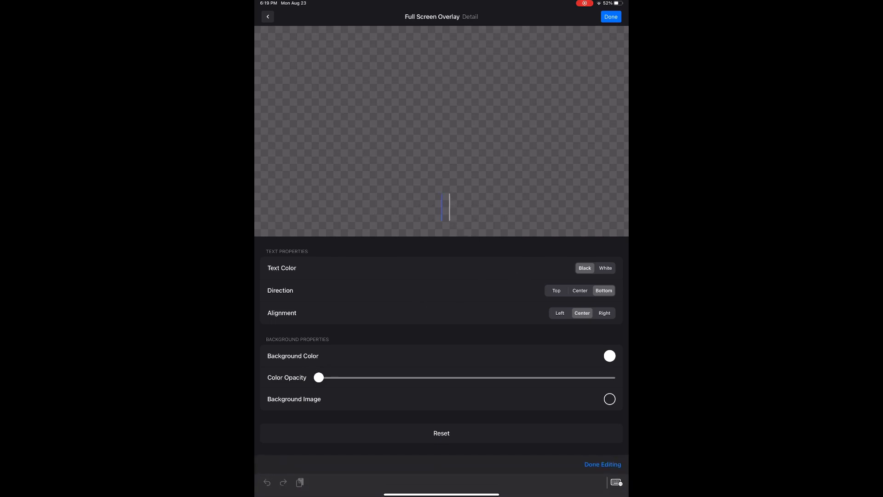
text(Come tho)
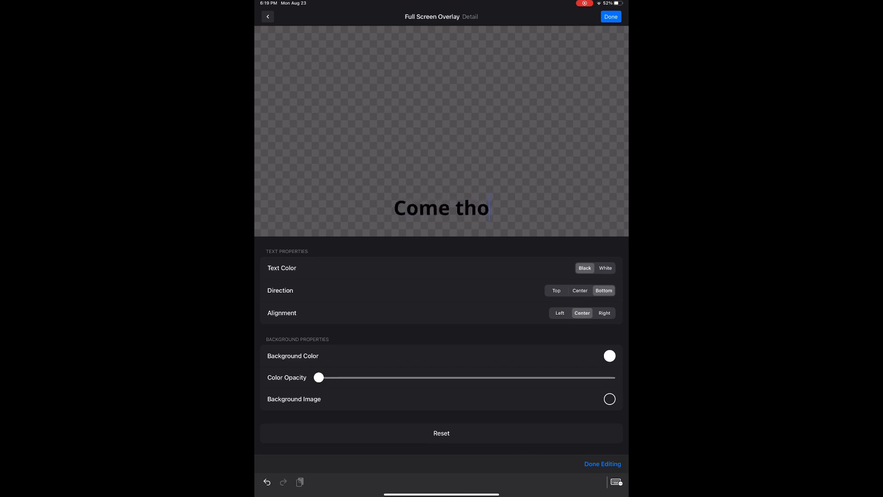
text(u)
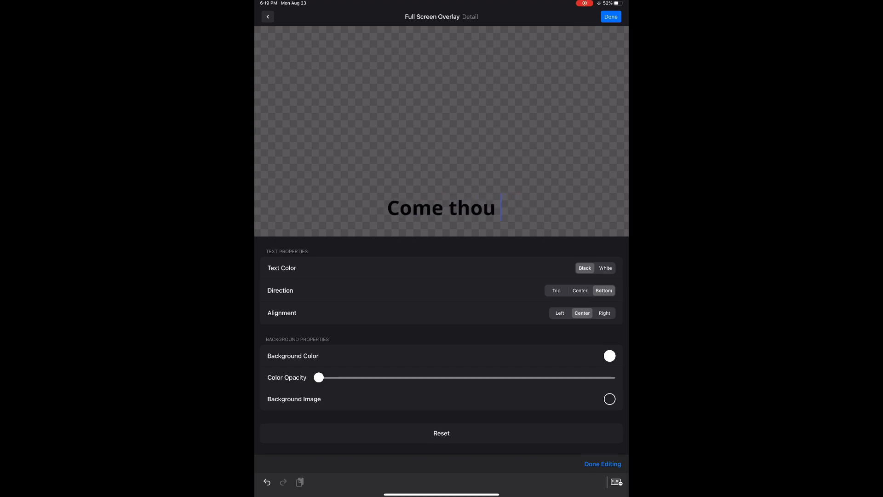
text(fount of ever)
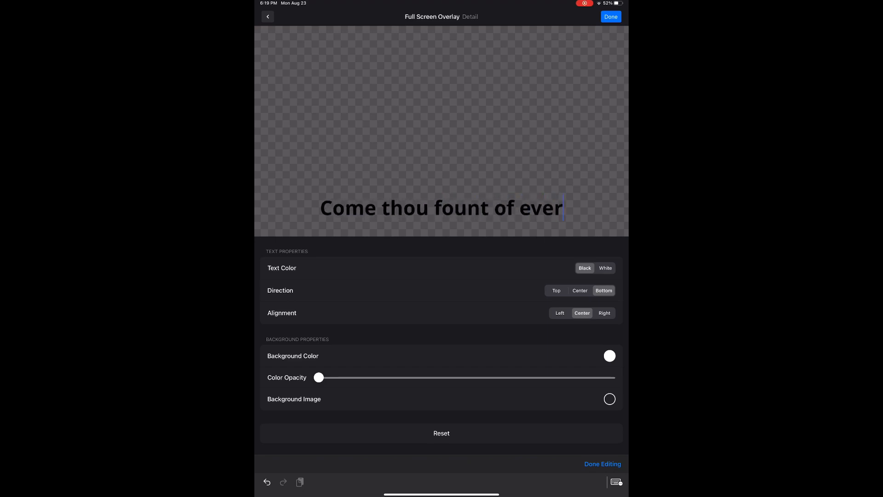
text(y b)
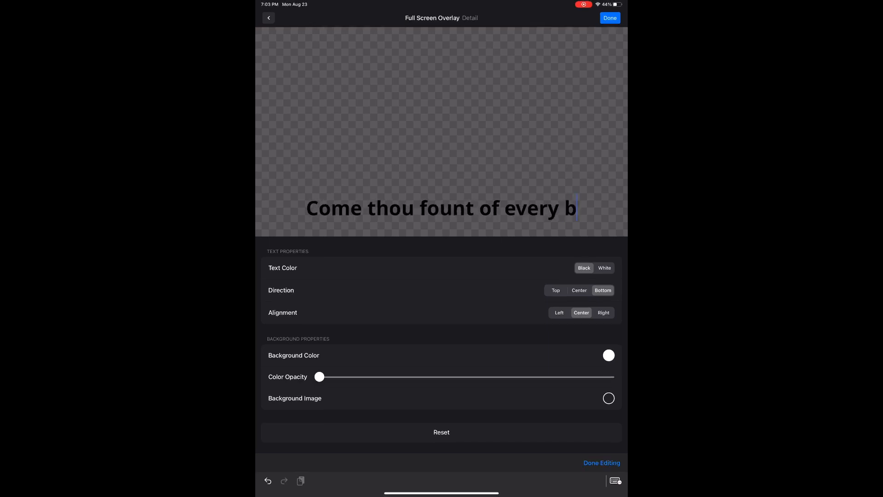
text(lessing)
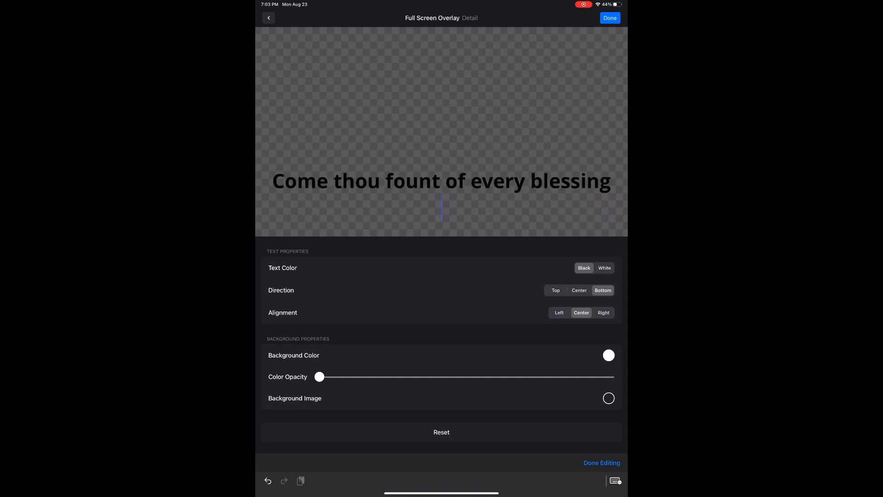
text(Tune my heart to sing thy)
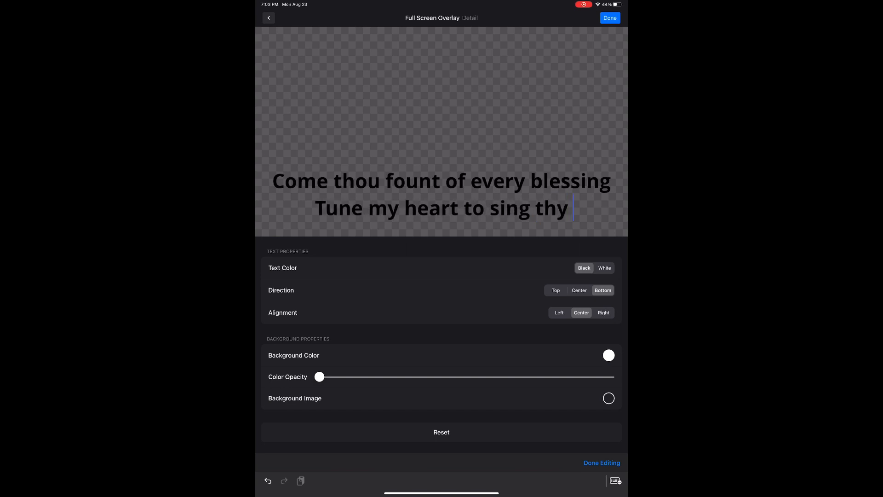
text(grace)
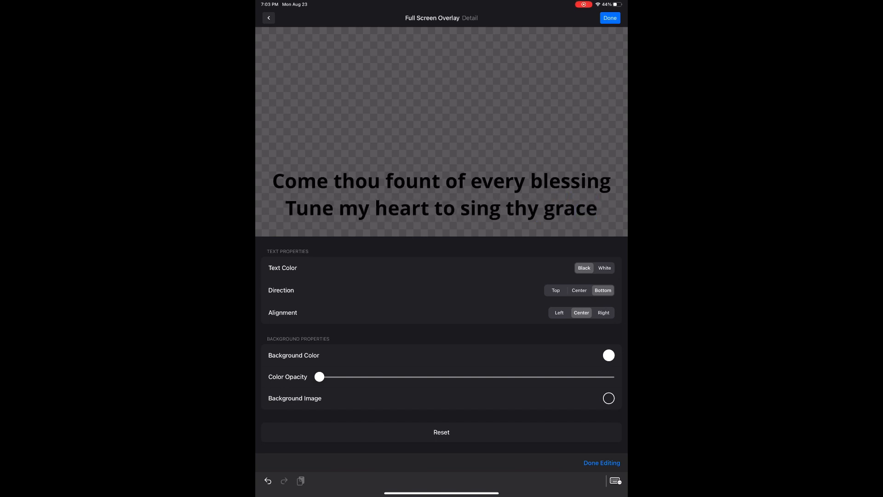
mouse_move(558, 94)
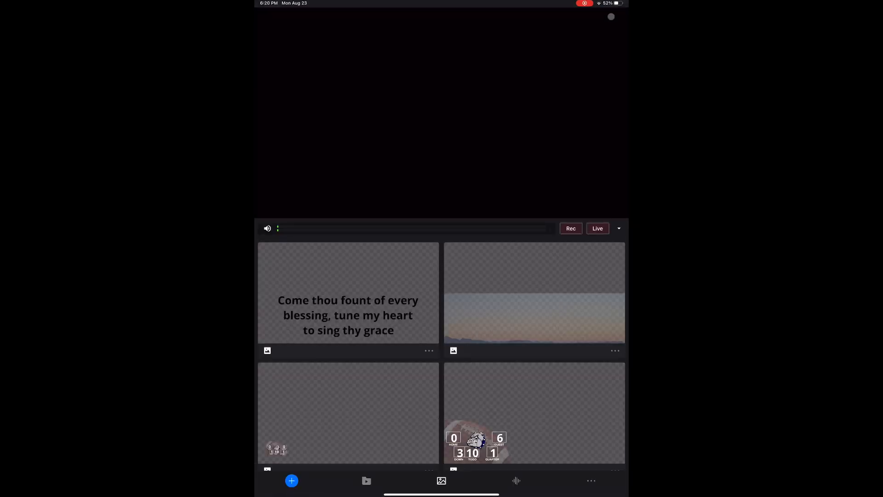
- Show the Streams of mercy lyric over the sunset, then switch to Come thou fount
click(534, 293)
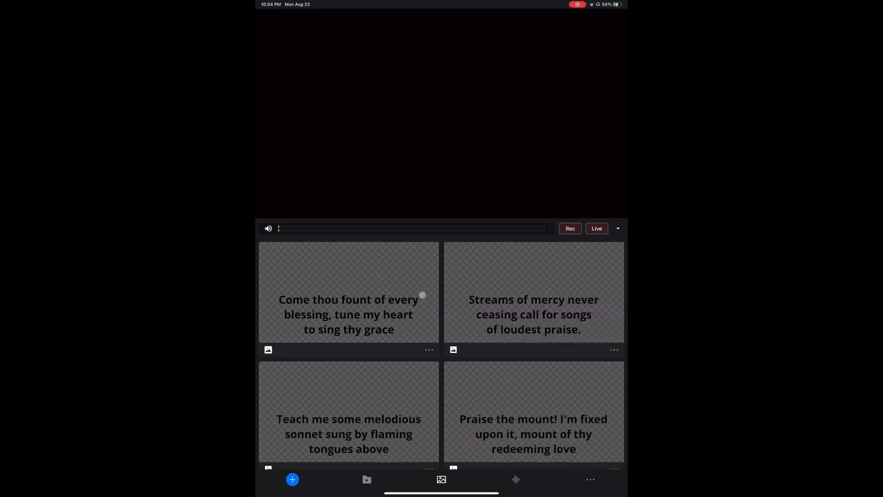
scroll(down, 3)
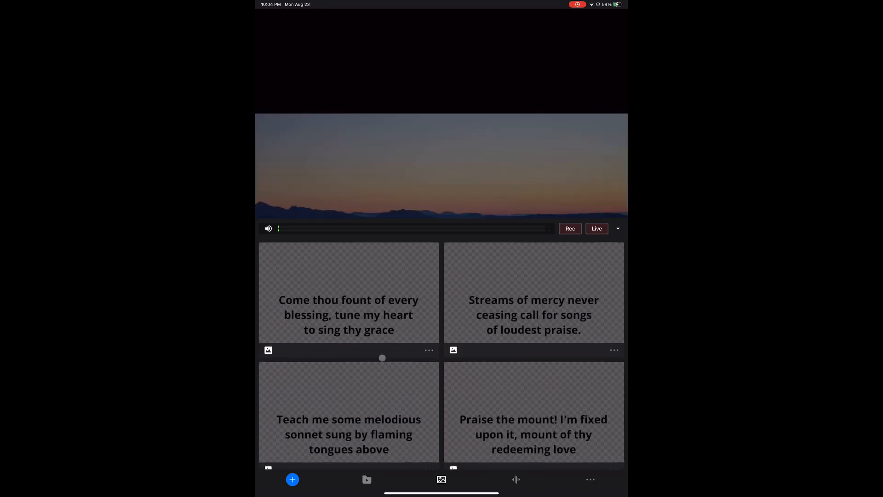
click(349, 307)
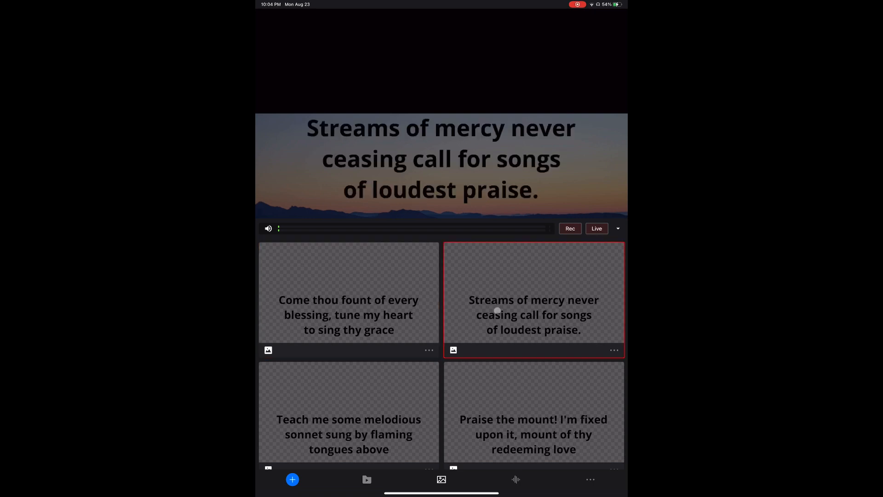
click(348, 315)
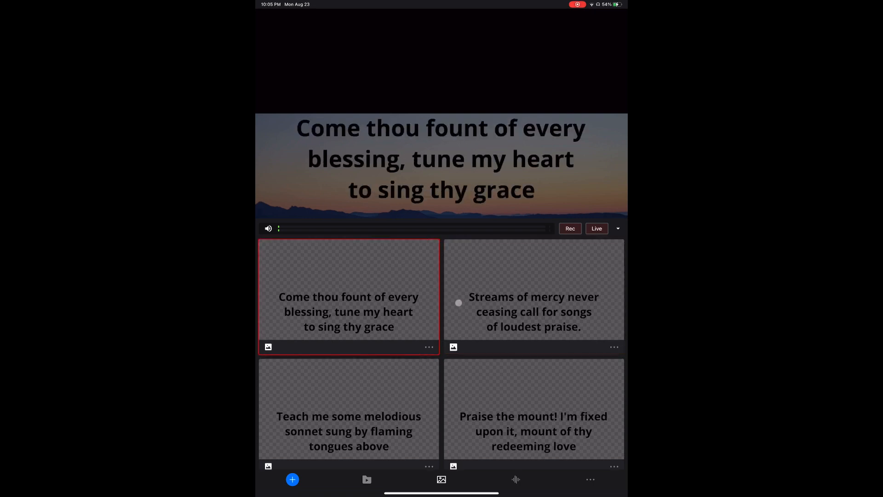